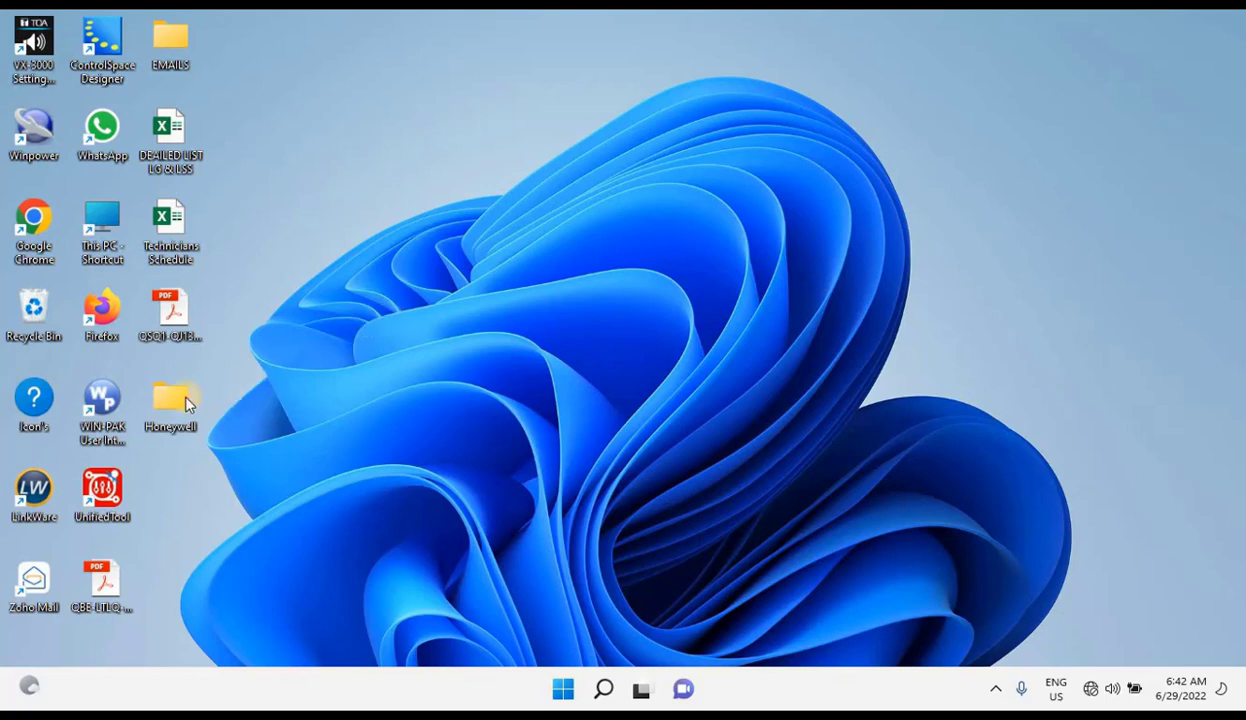
Browse from the desktop Honeywell folder into IPCTool V4.0.1015 and its inner IPCTool folder.
double_click(171, 400)
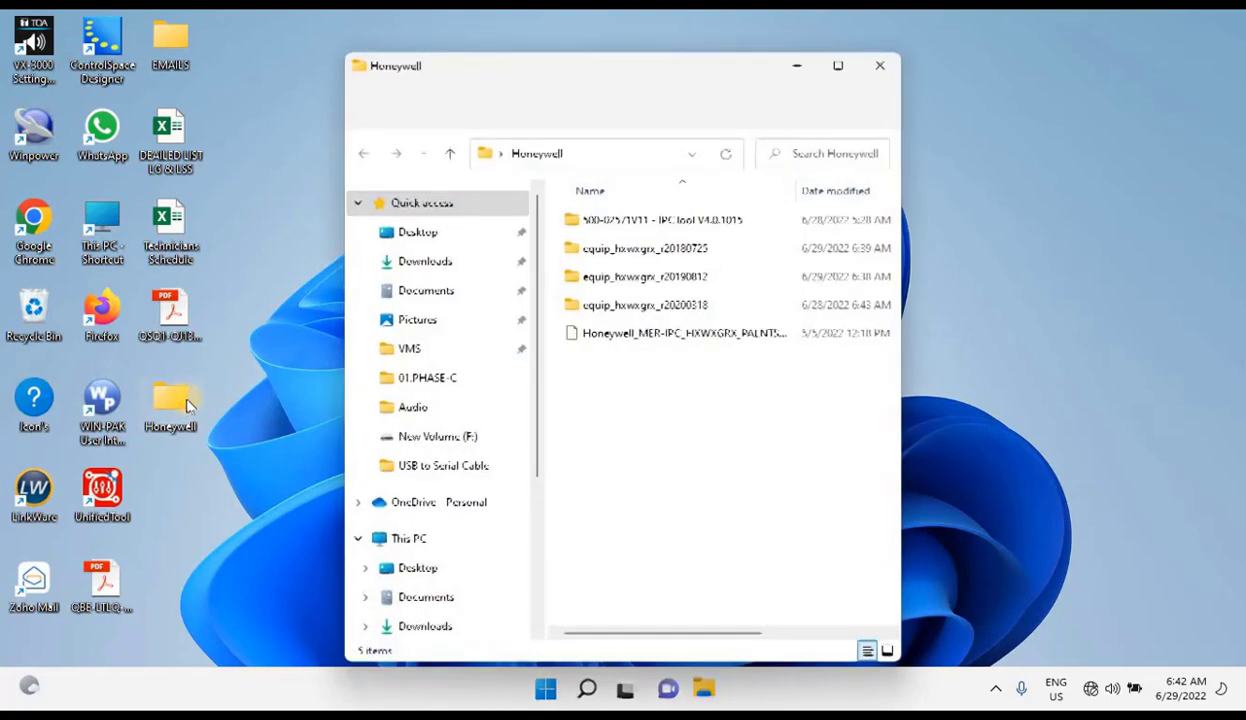
left_click(665, 219)
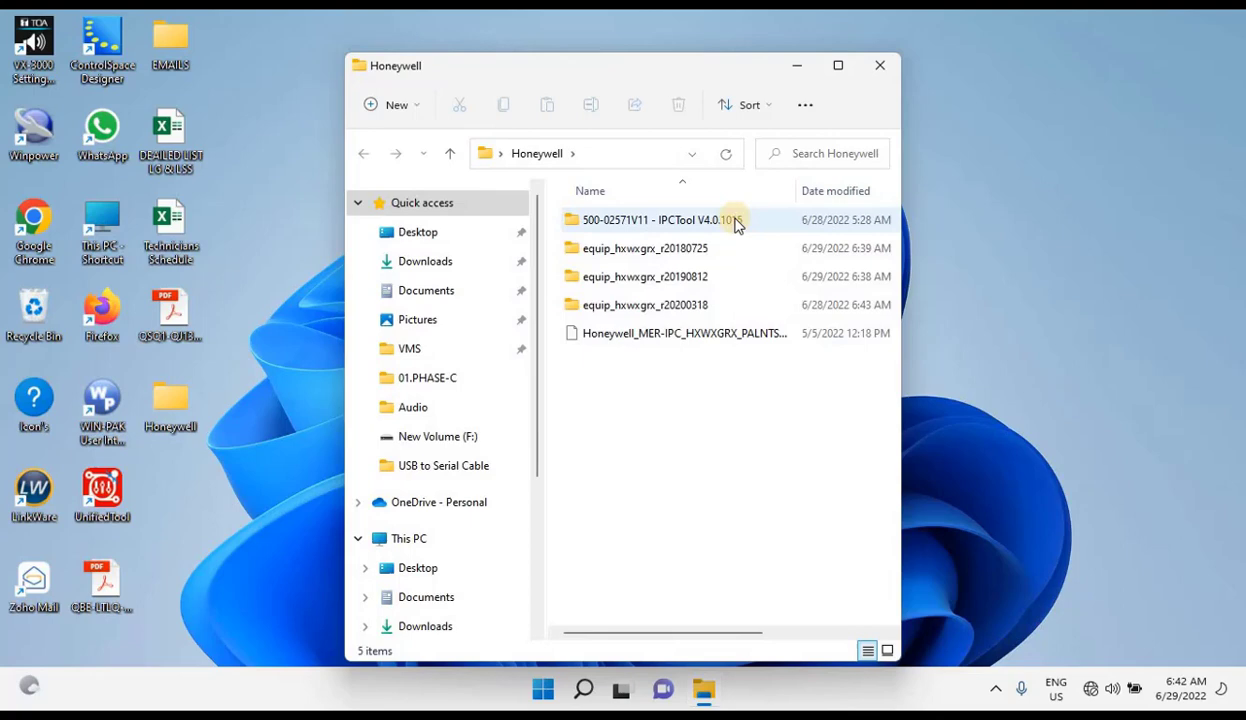
double_click(655, 219)
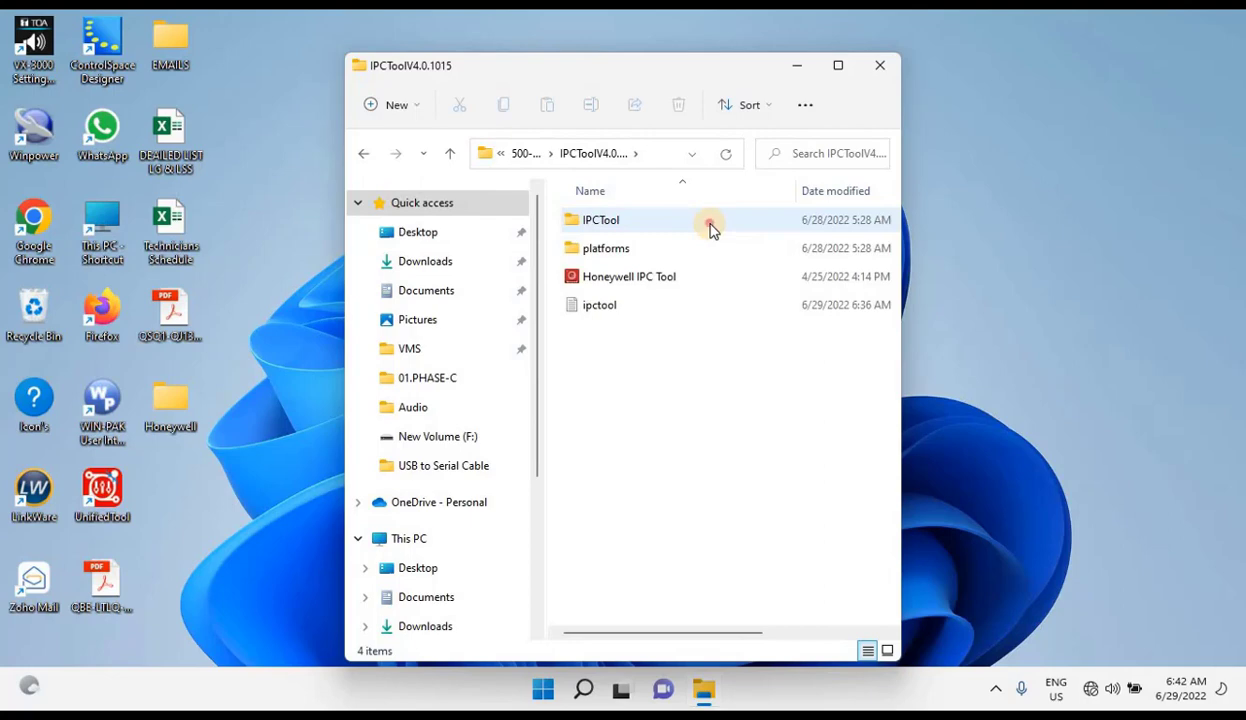
double_click(600, 219)
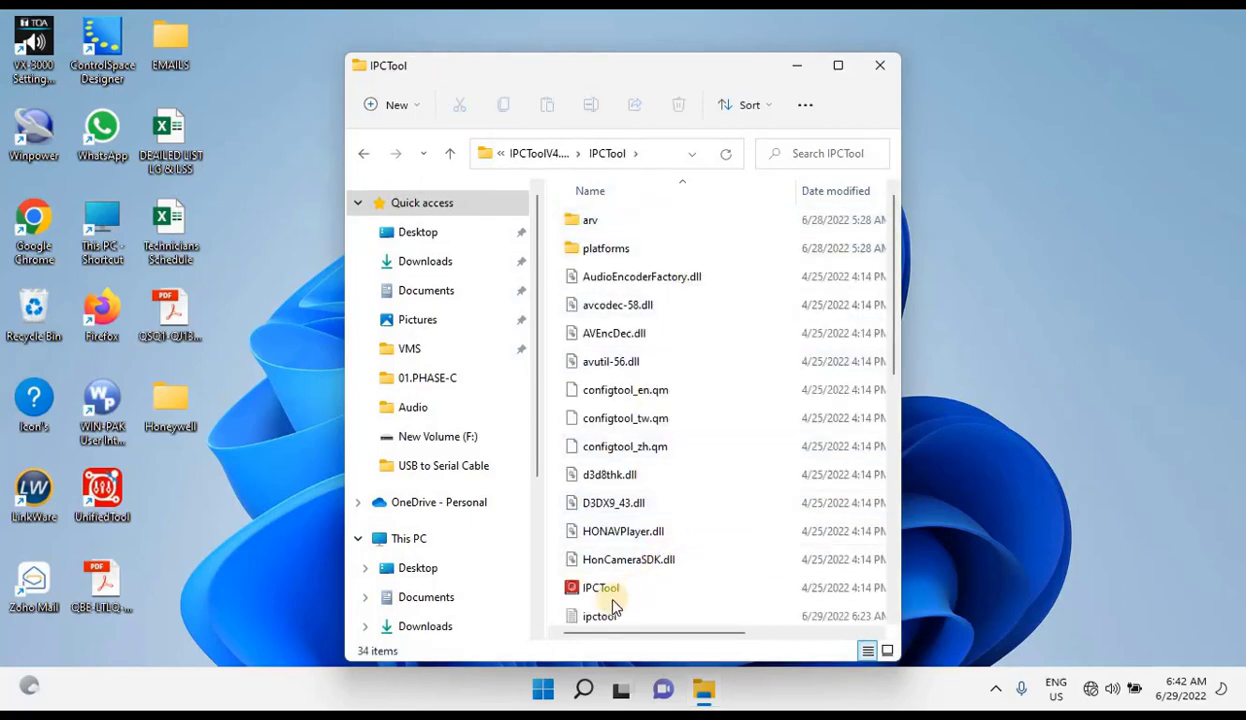
mouse_move(600, 587)
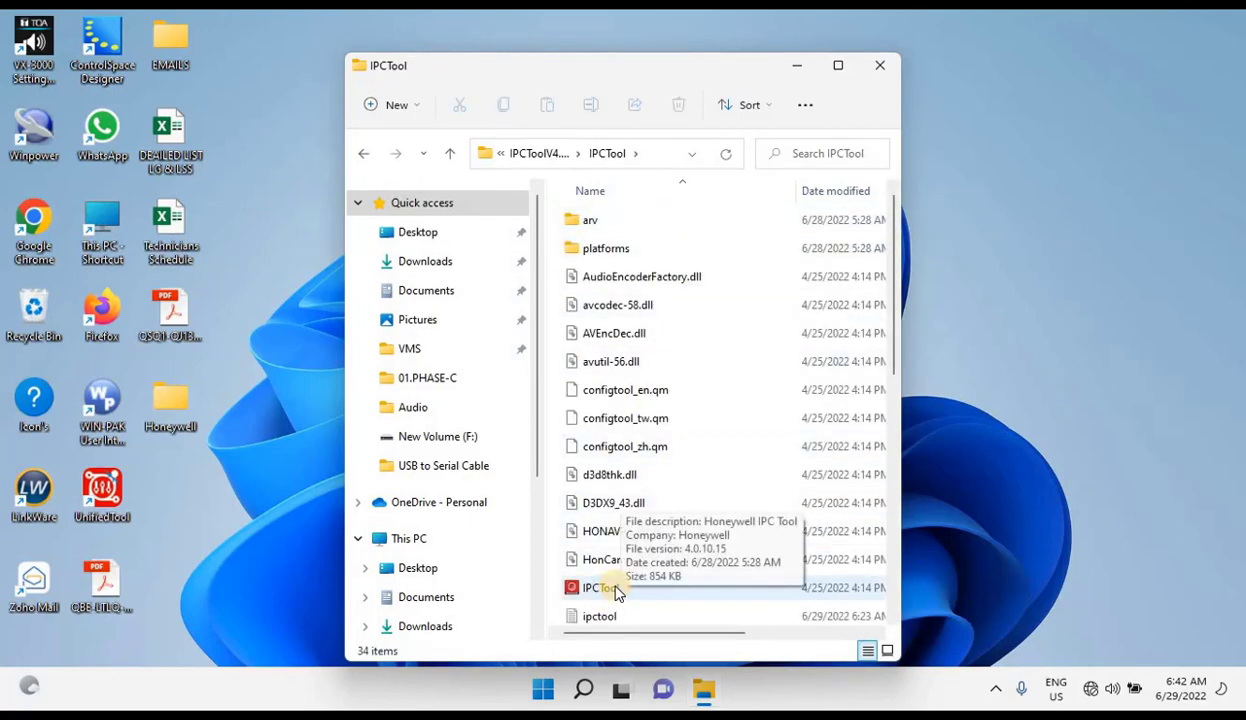
Launch IPCTool.exe and select the first discovered H4W2GR1 camera to view its device information.
double_click(600, 587)
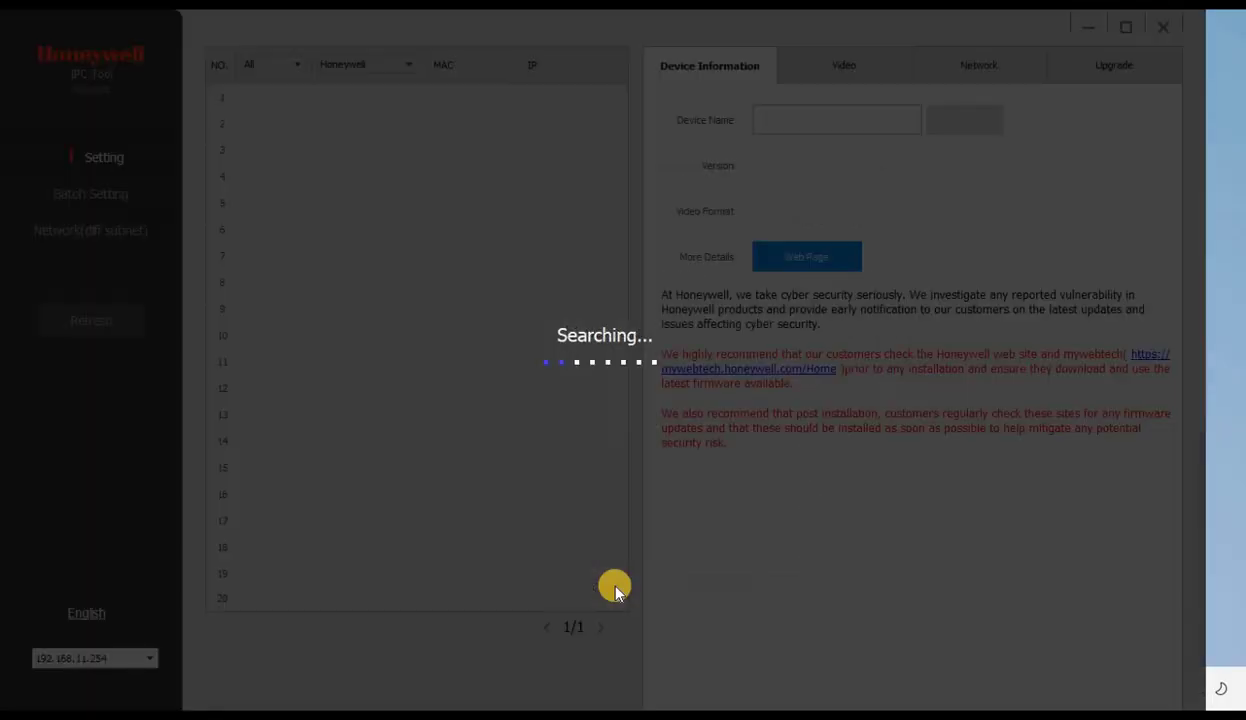
mouse_move(580, 423)
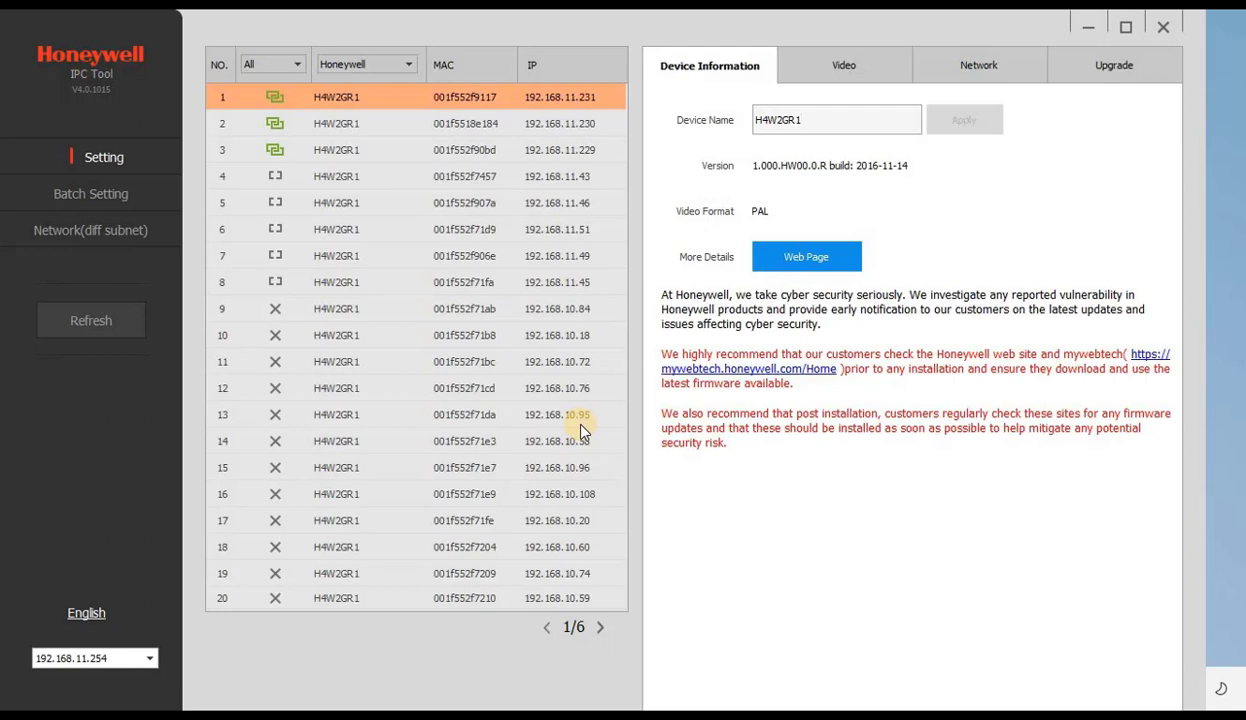
left_click(836, 119)
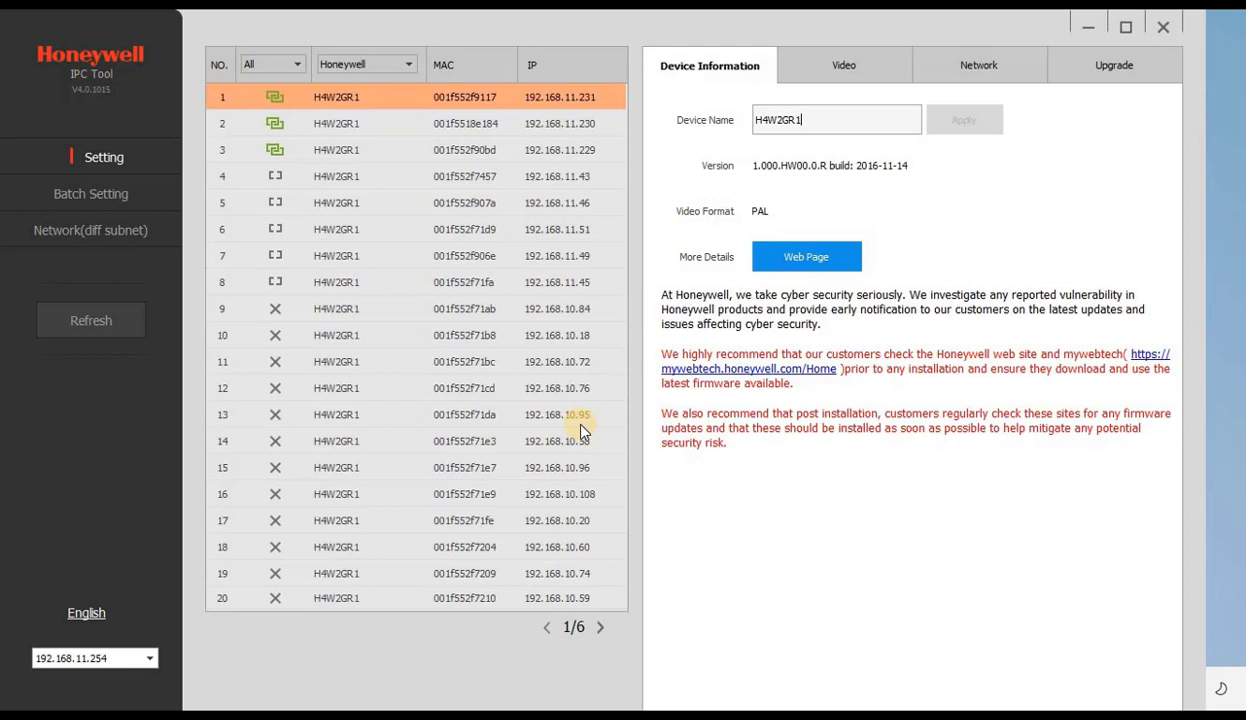
mouse_move(920, 195)
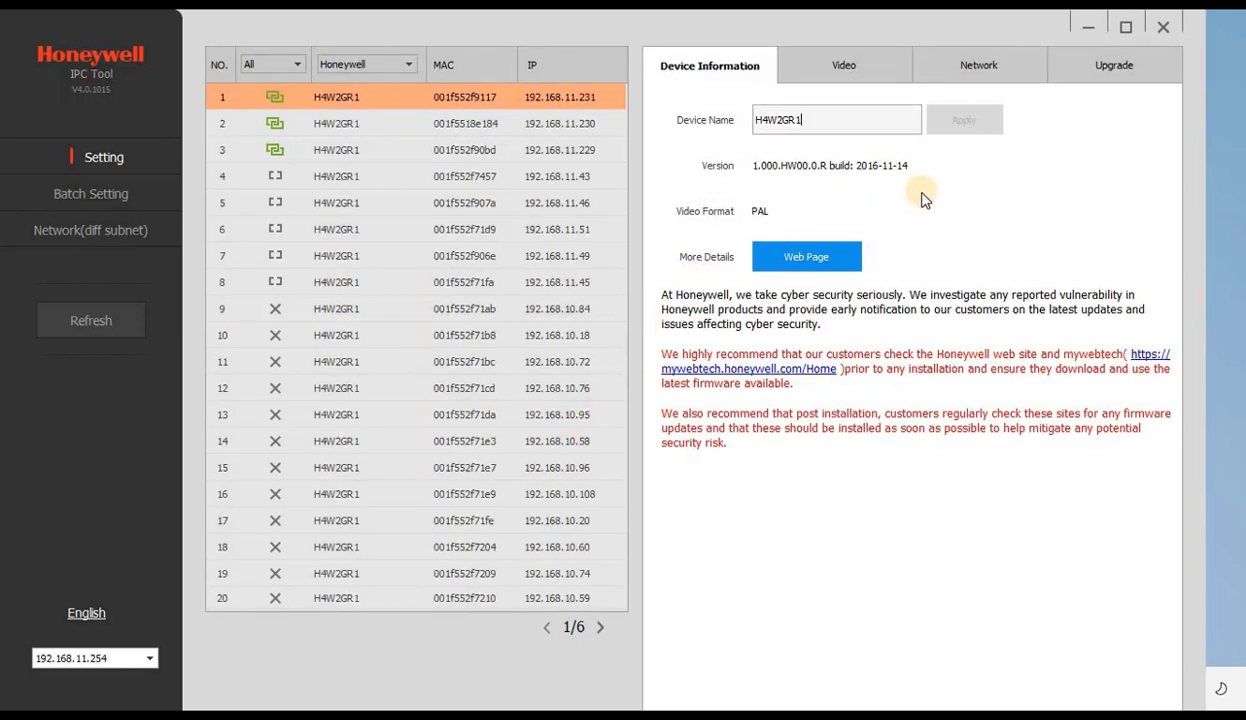
mouse_move(885, 185)
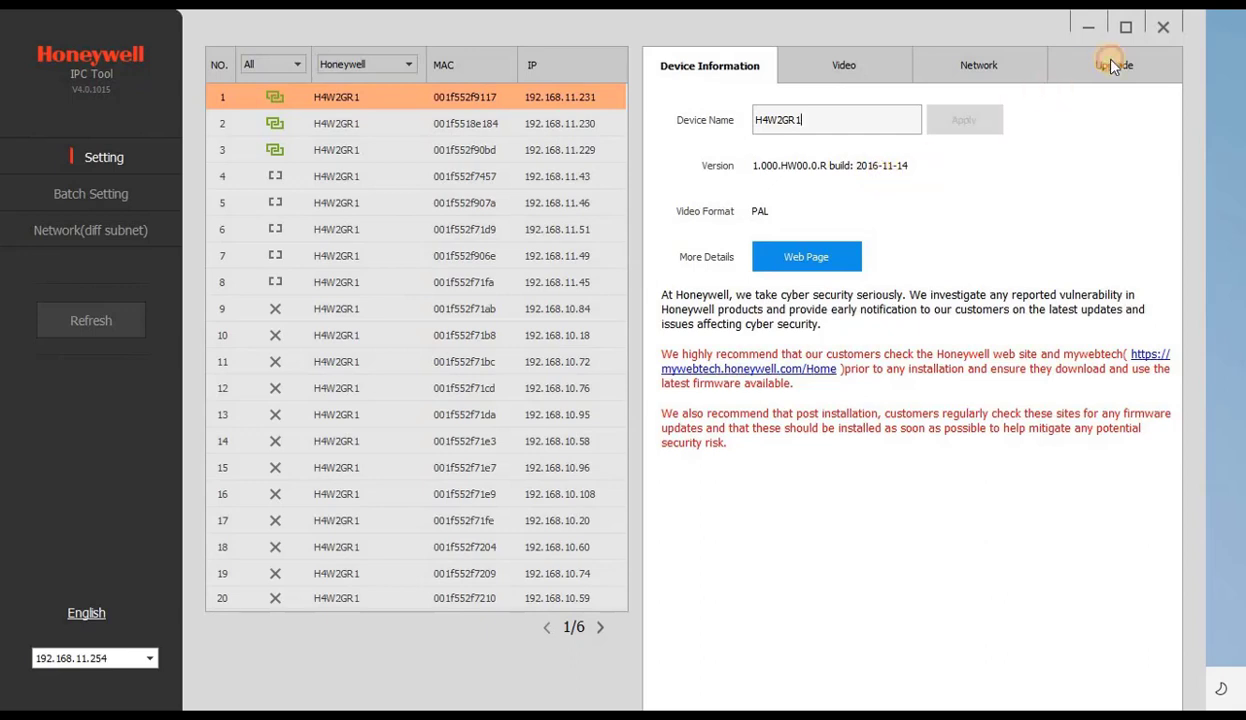
Load Honeywell_MER-IPC_HXWXGRX_PALNTSC_V1.000.HW00.6.R.20171016.bin from Desktop > Honeywell as the upgrade file.
left_click(1114, 65)
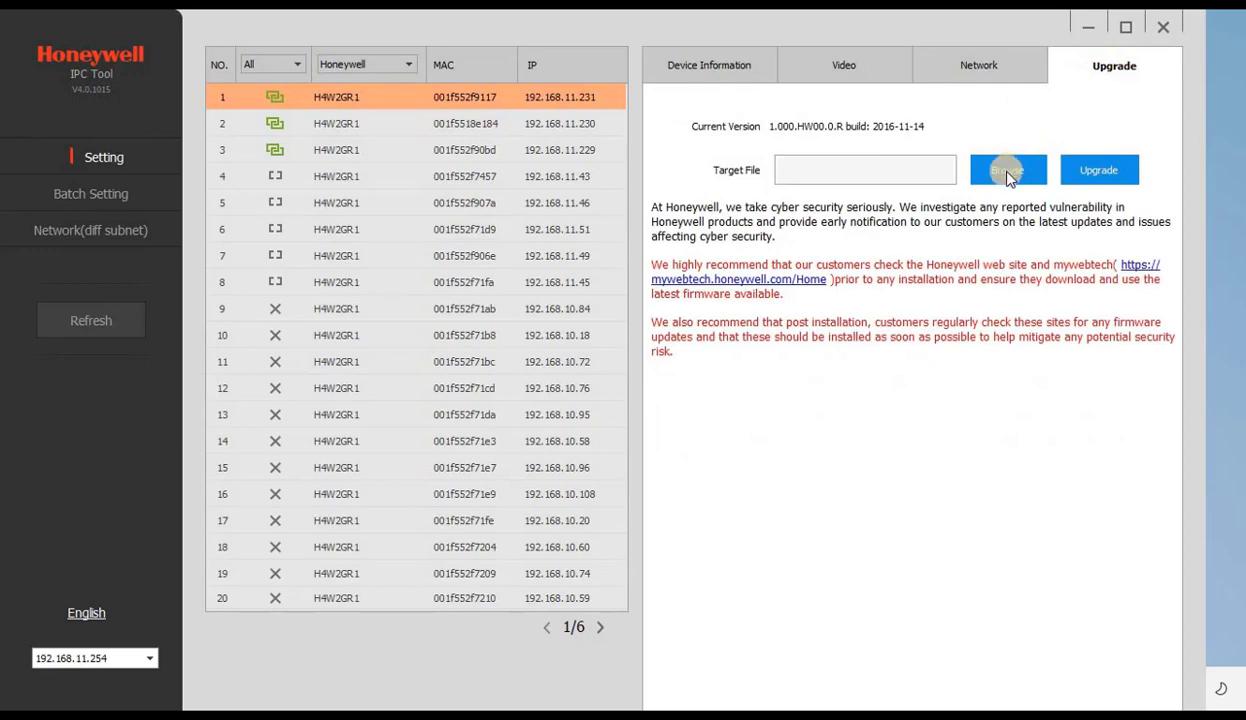
left_click(1007, 169)
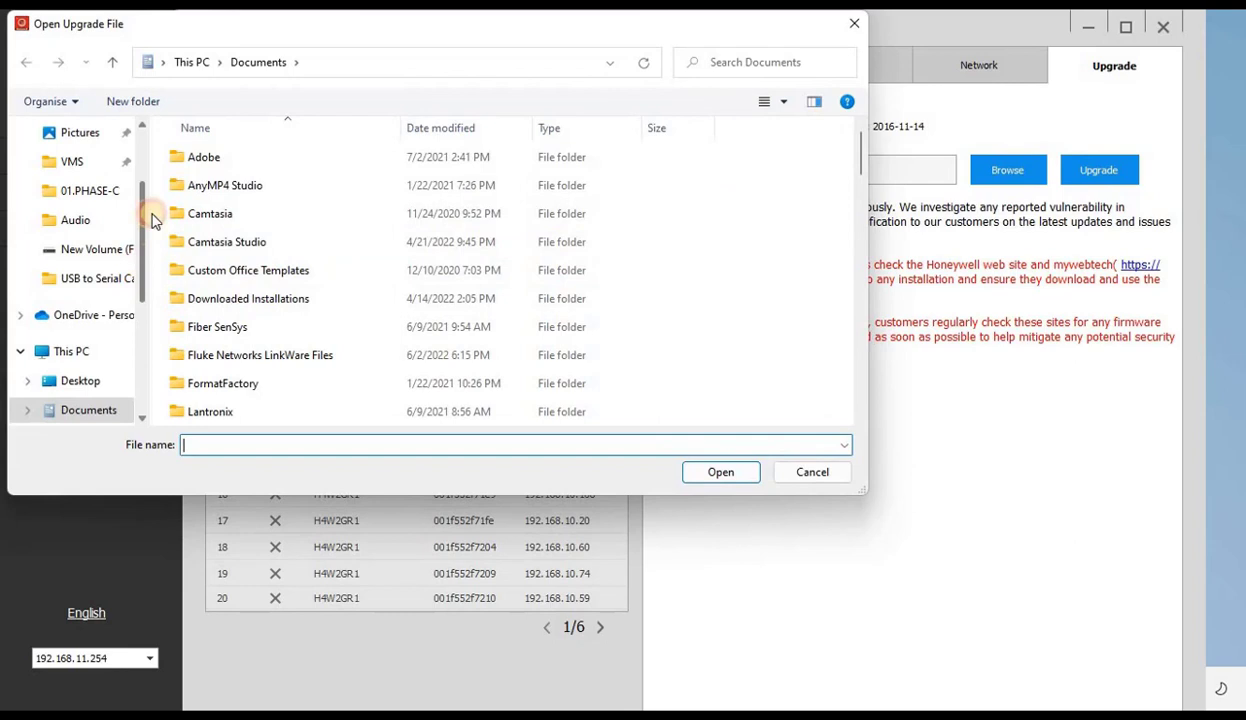
left_click(80, 168)
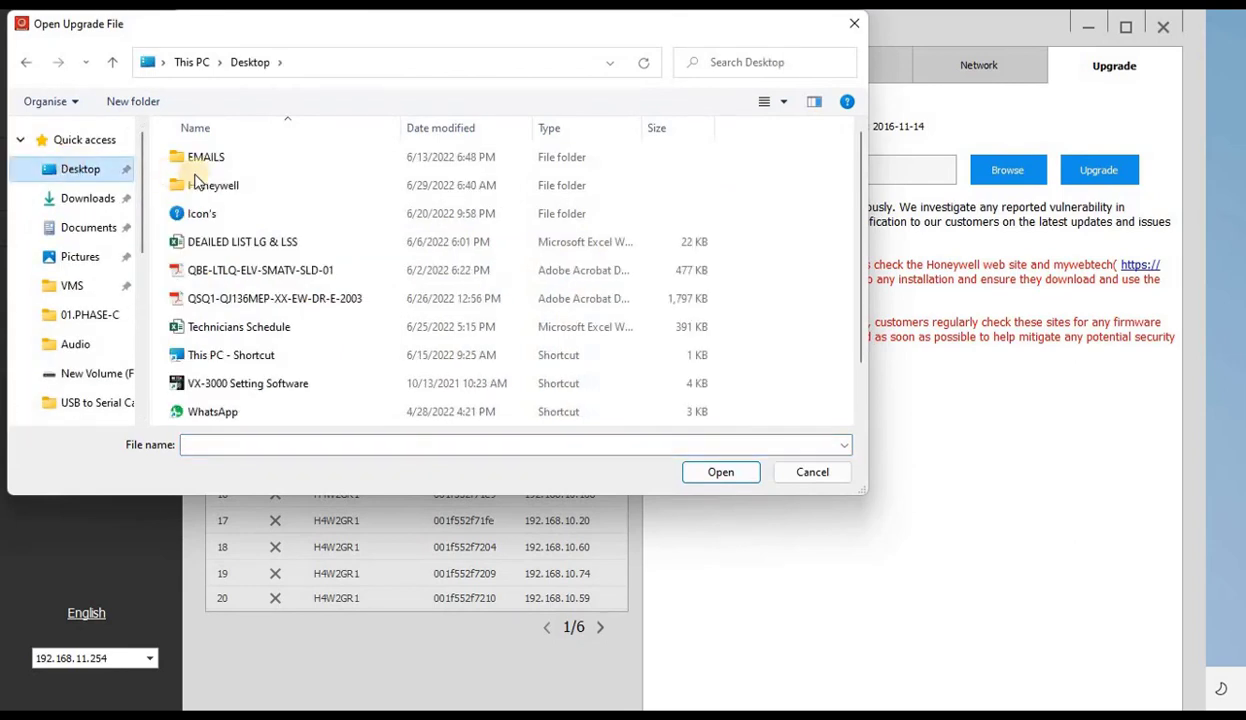
double_click(212, 185)
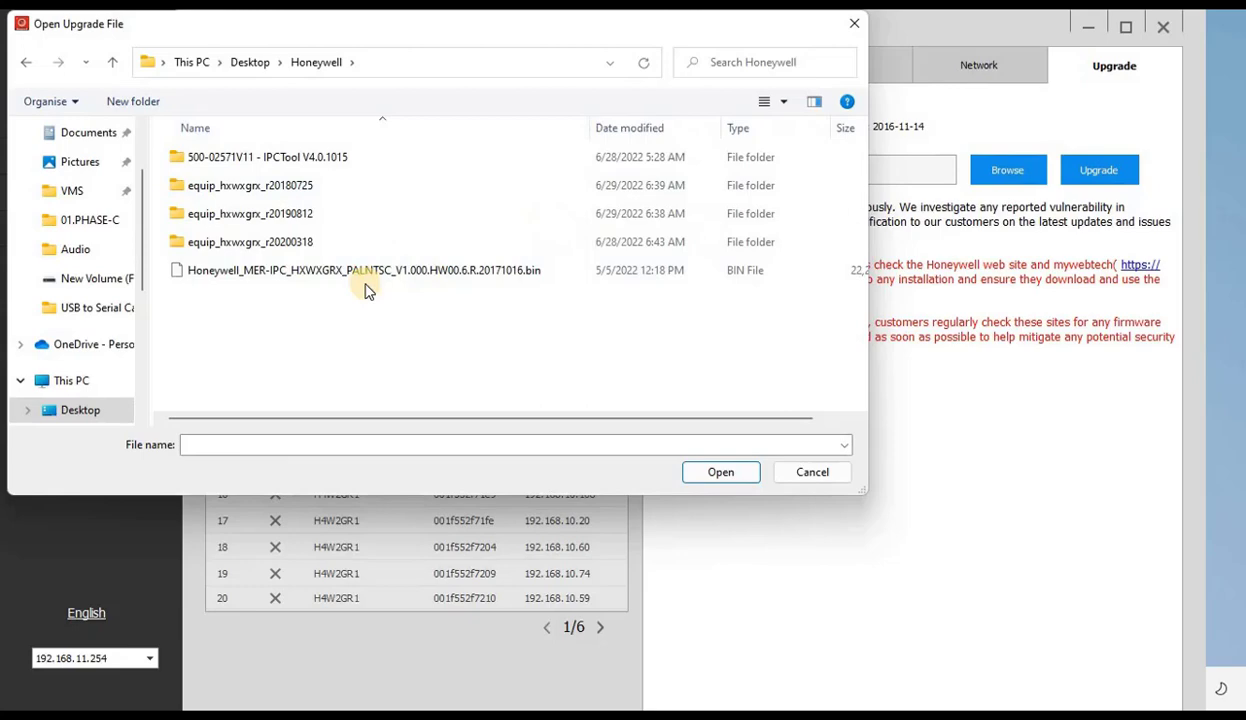
left_click(363, 270)
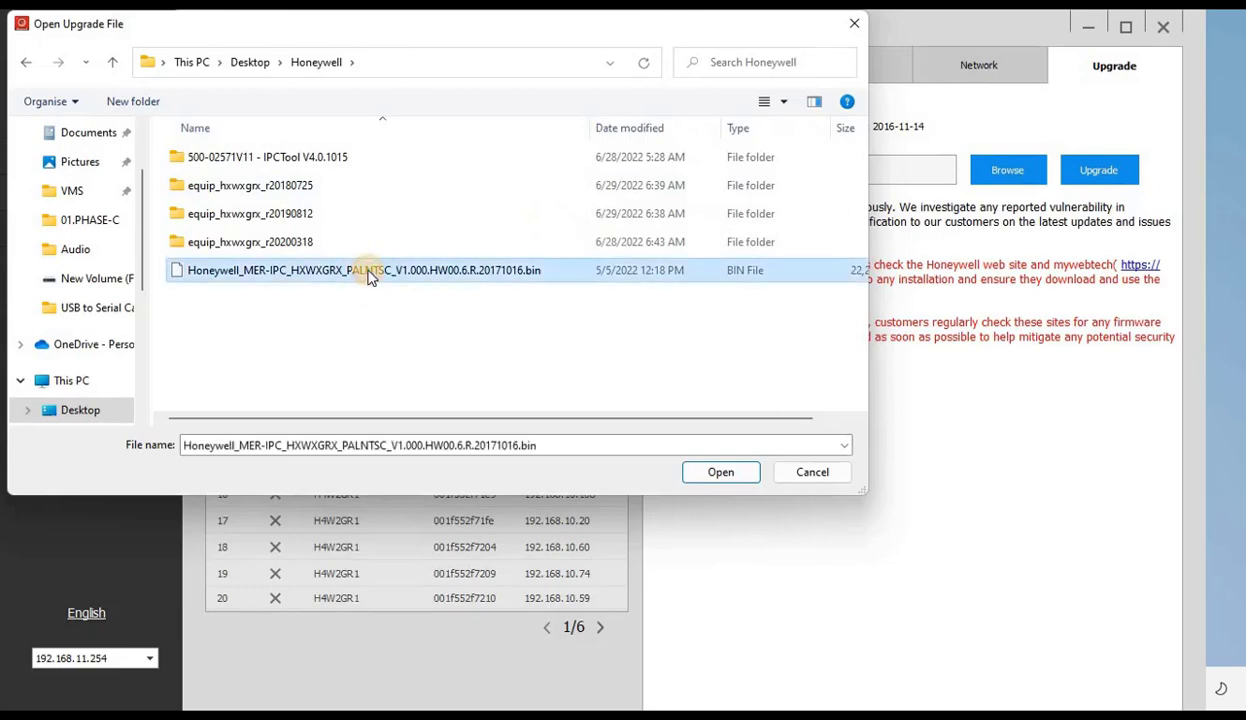
left_click(720, 472)
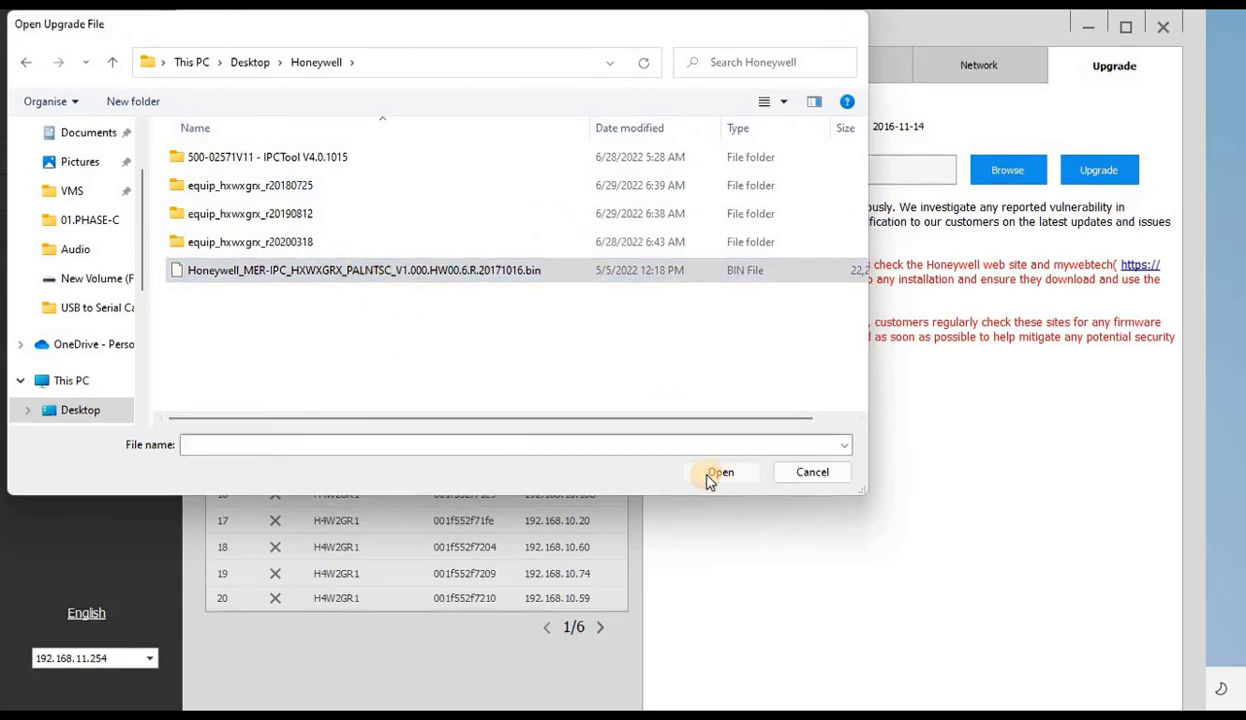
left_click(720, 472)
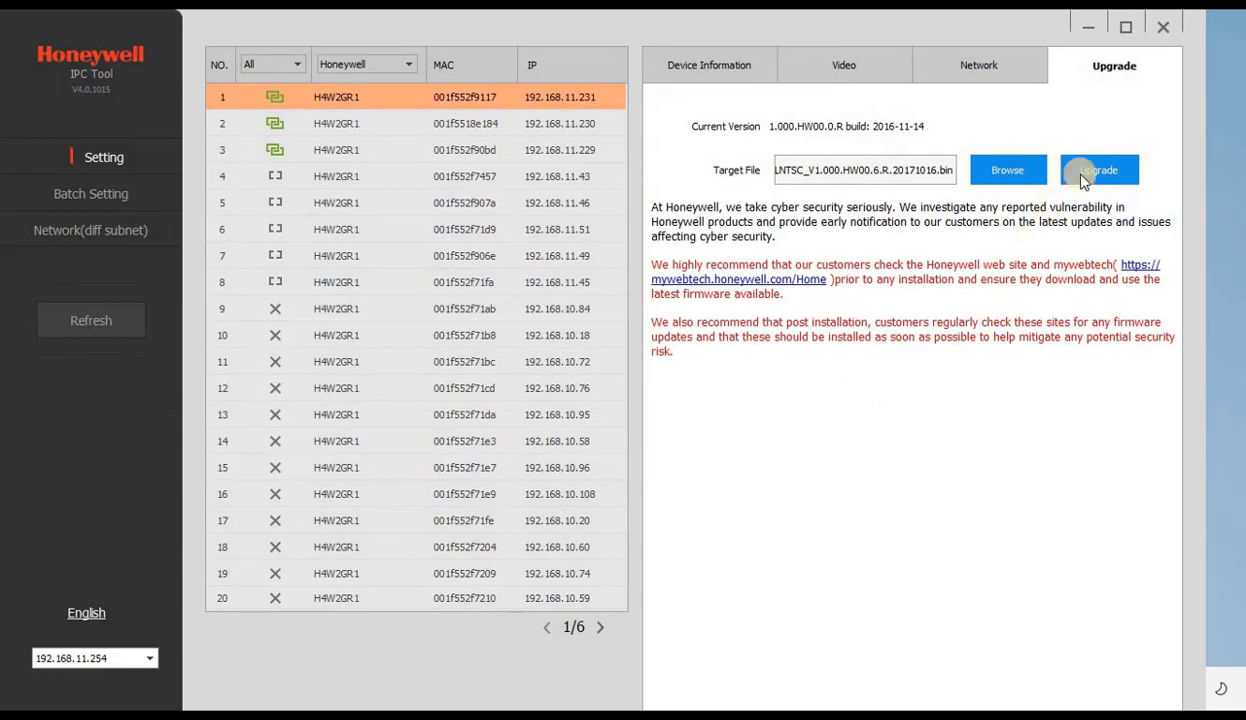
Run the upgrade with the 20171016 firmware and dismiss the refresh prompt when it finishes.
left_click(1099, 169)
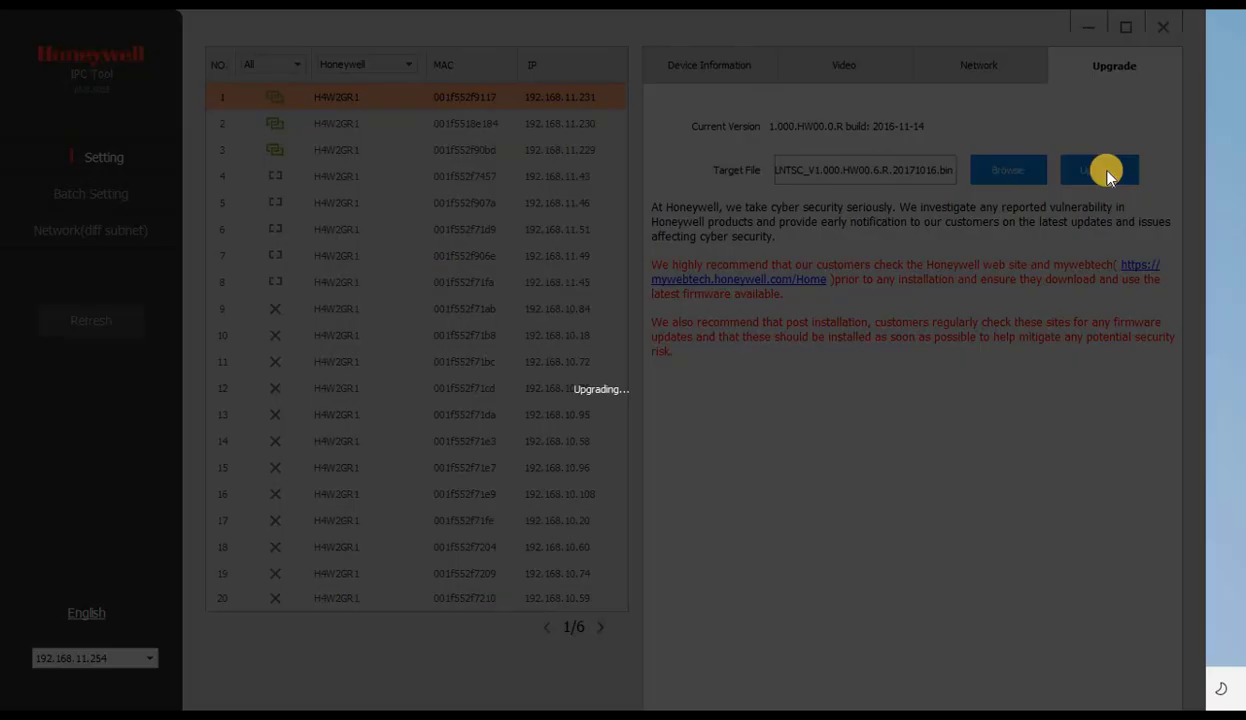
left_click(1099, 169)
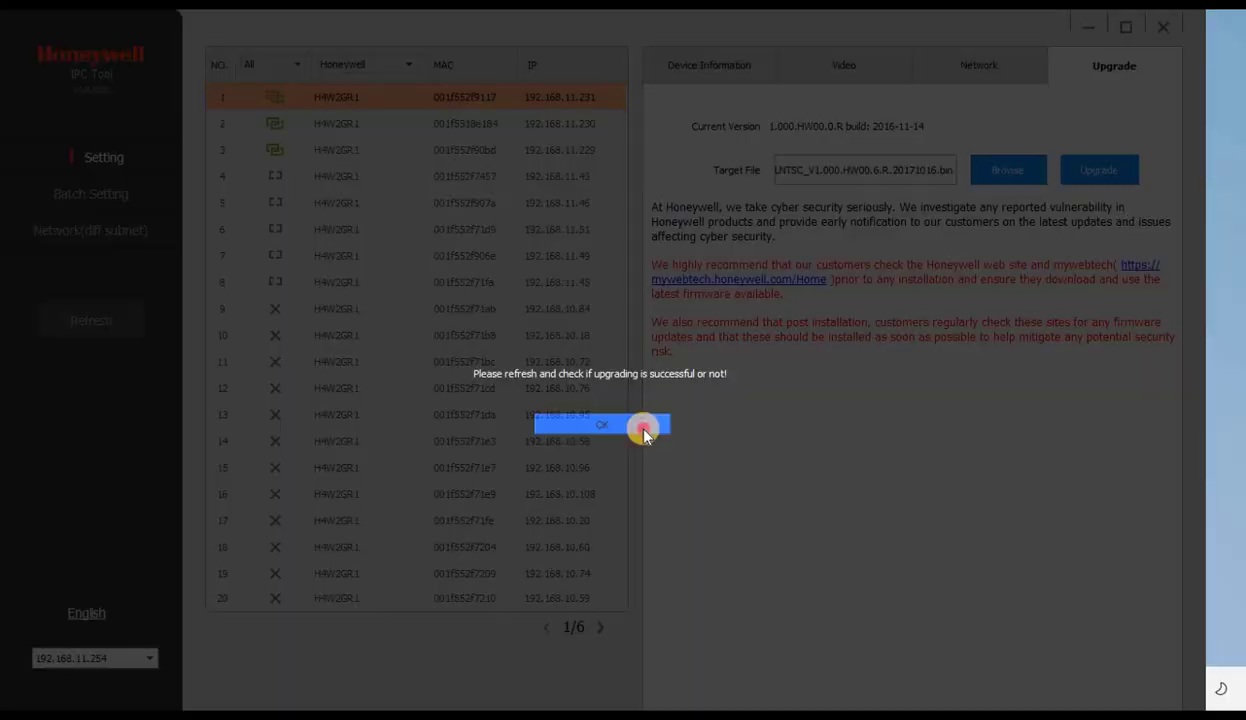
left_click(601, 424)
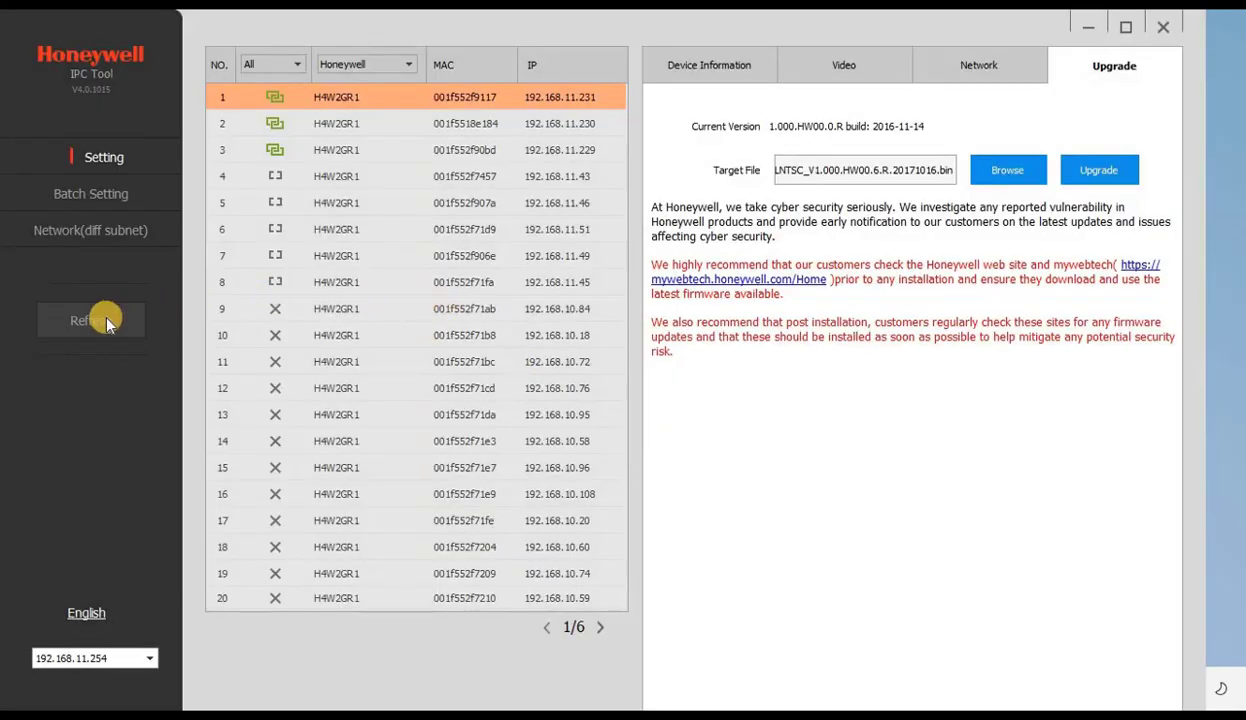
Refresh the list and check that camera 192.168.11.231 reports the 2017-10-16 build.
left_click(91, 320)
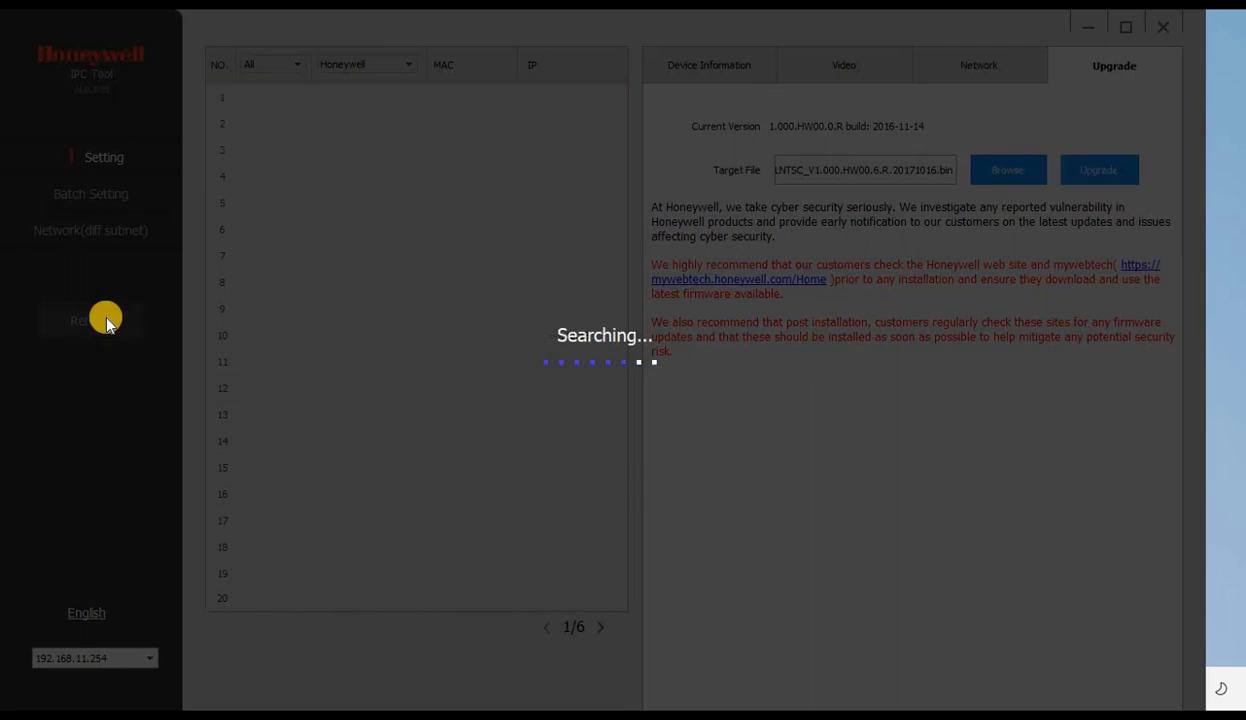
left_click(90, 320)
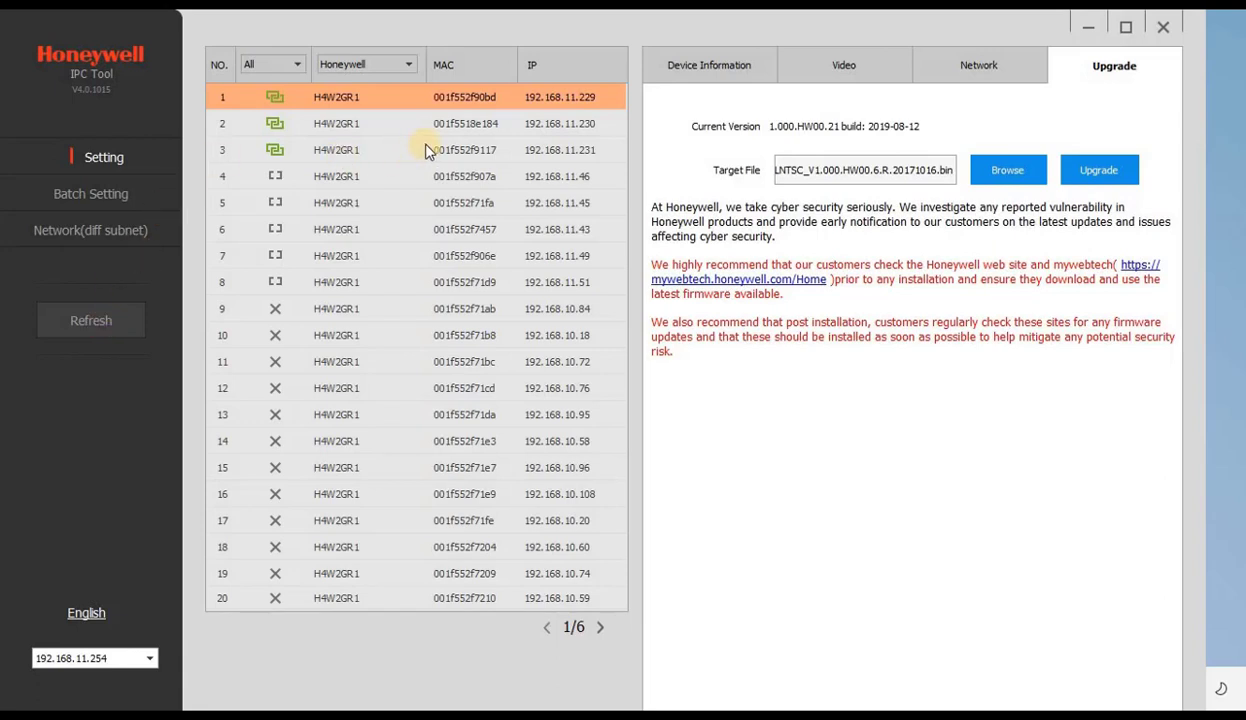
left_click(450, 149)
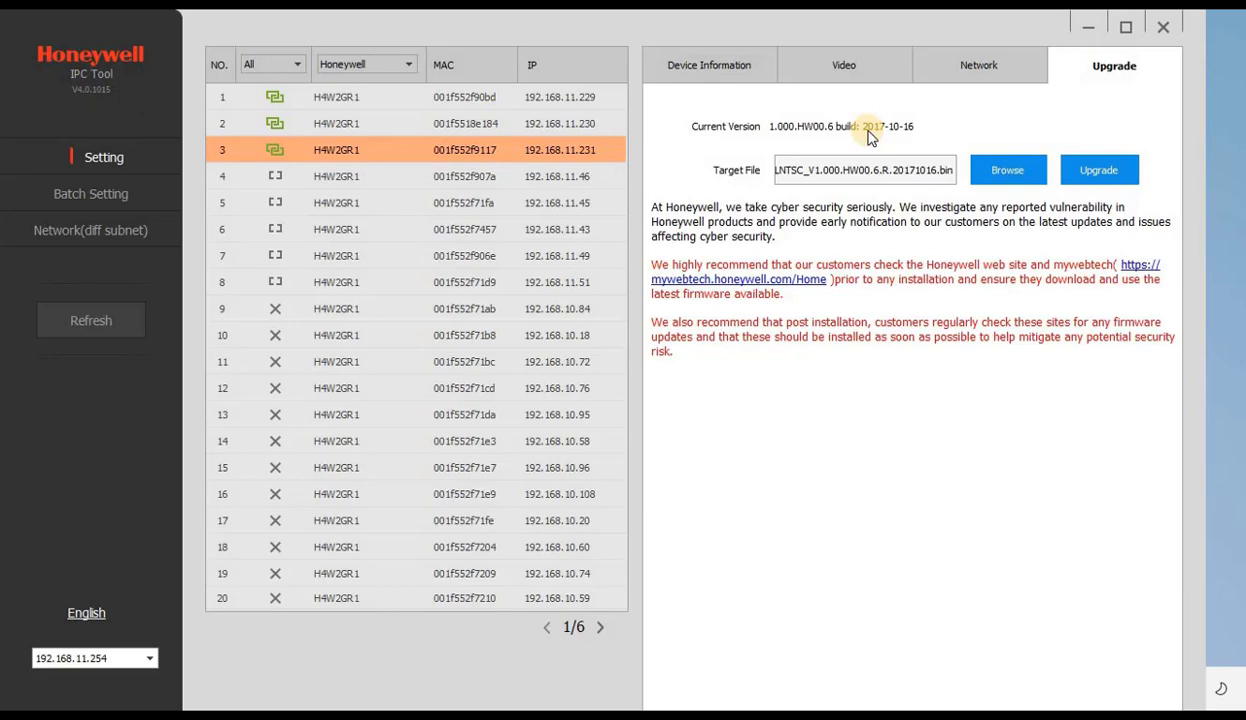
left_click(1098, 169)
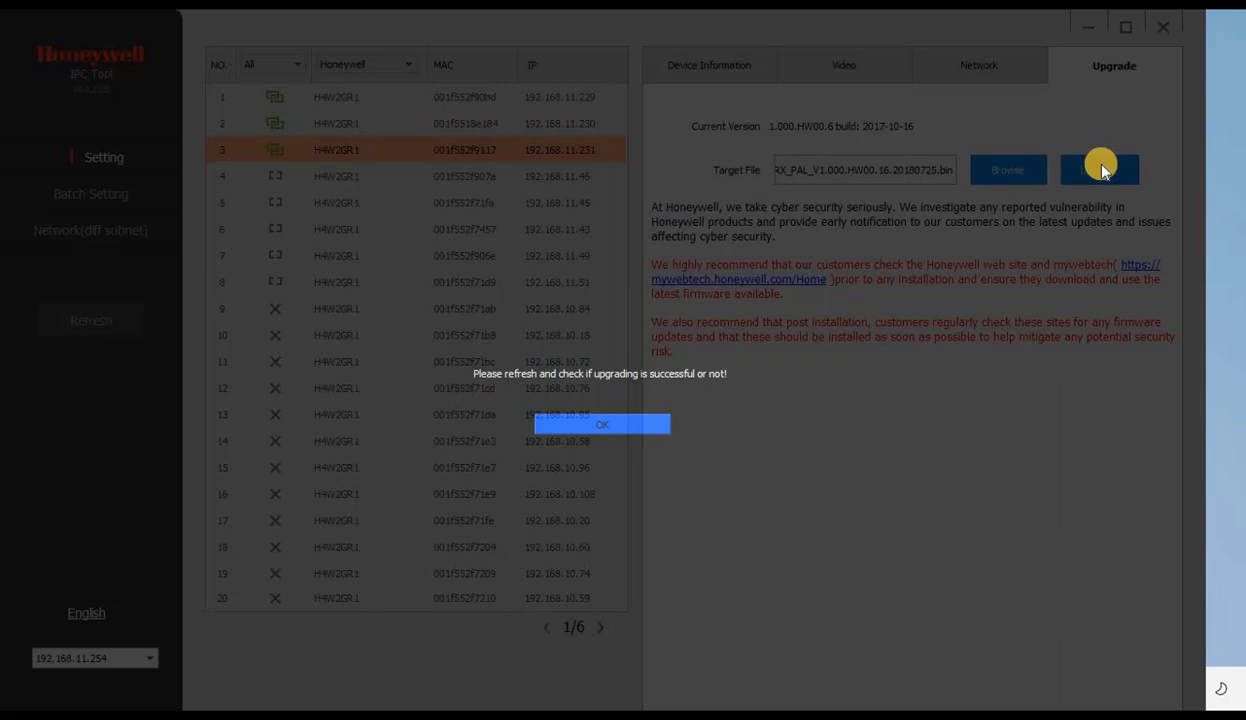
Dismiss the 20180725 completion notice, upgrade camera 192.168.11.231 again, and refresh to find it.
left_click(601, 424)
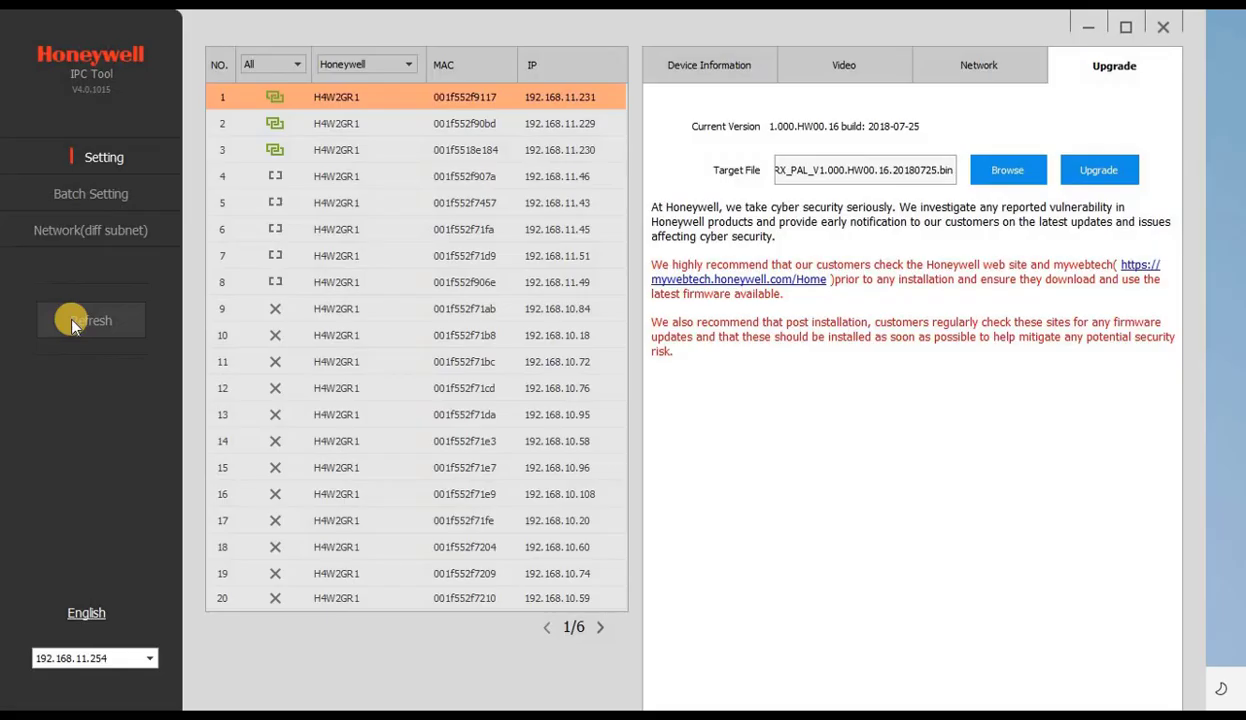
left_click(1098, 169)
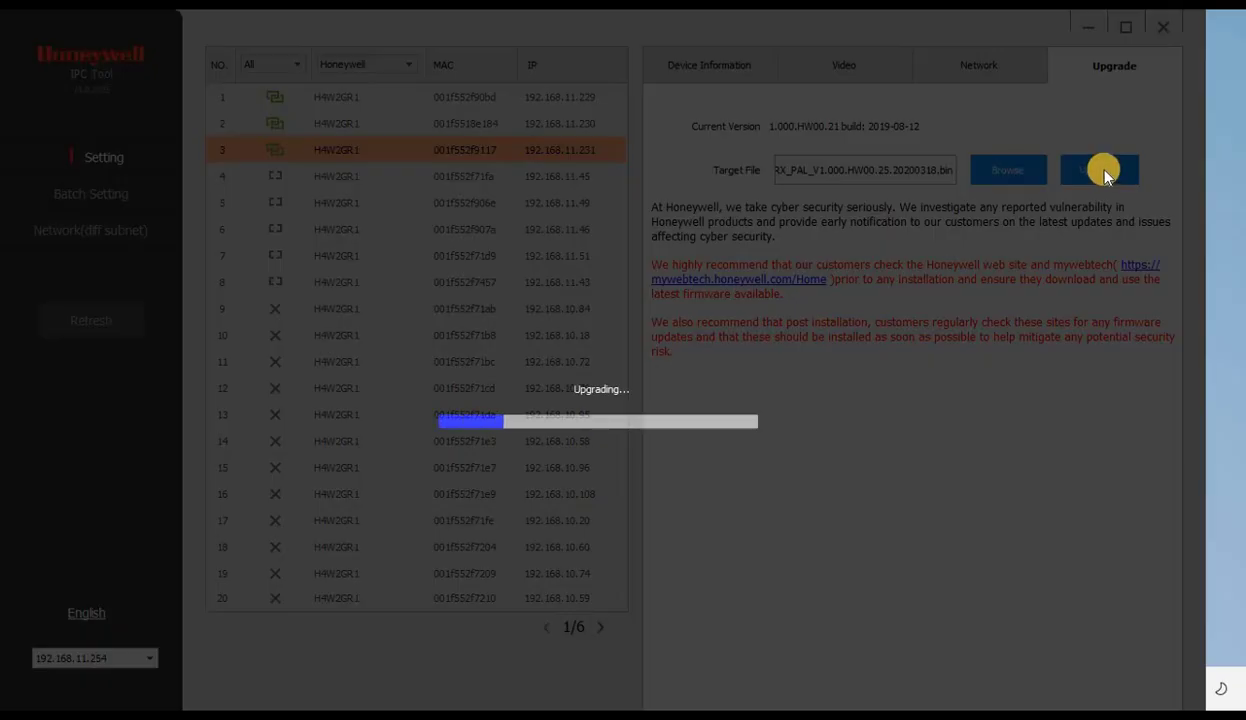
left_click(1099, 169)
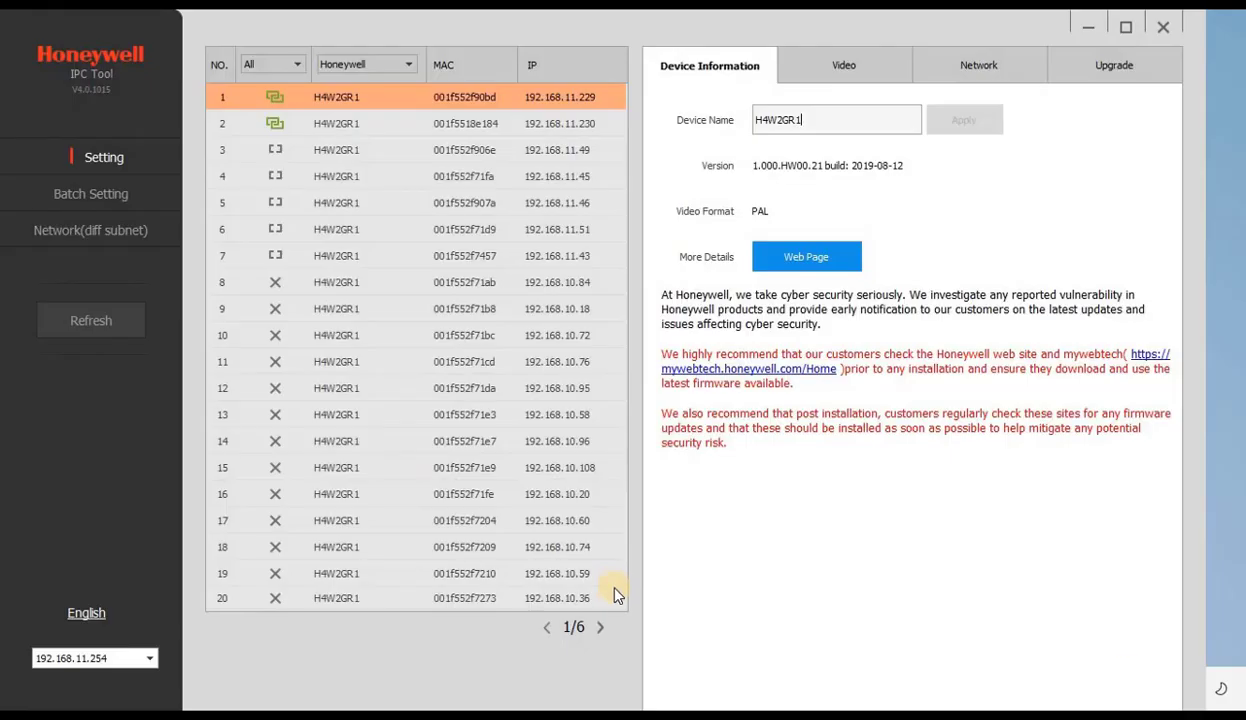
left_click(91, 320)
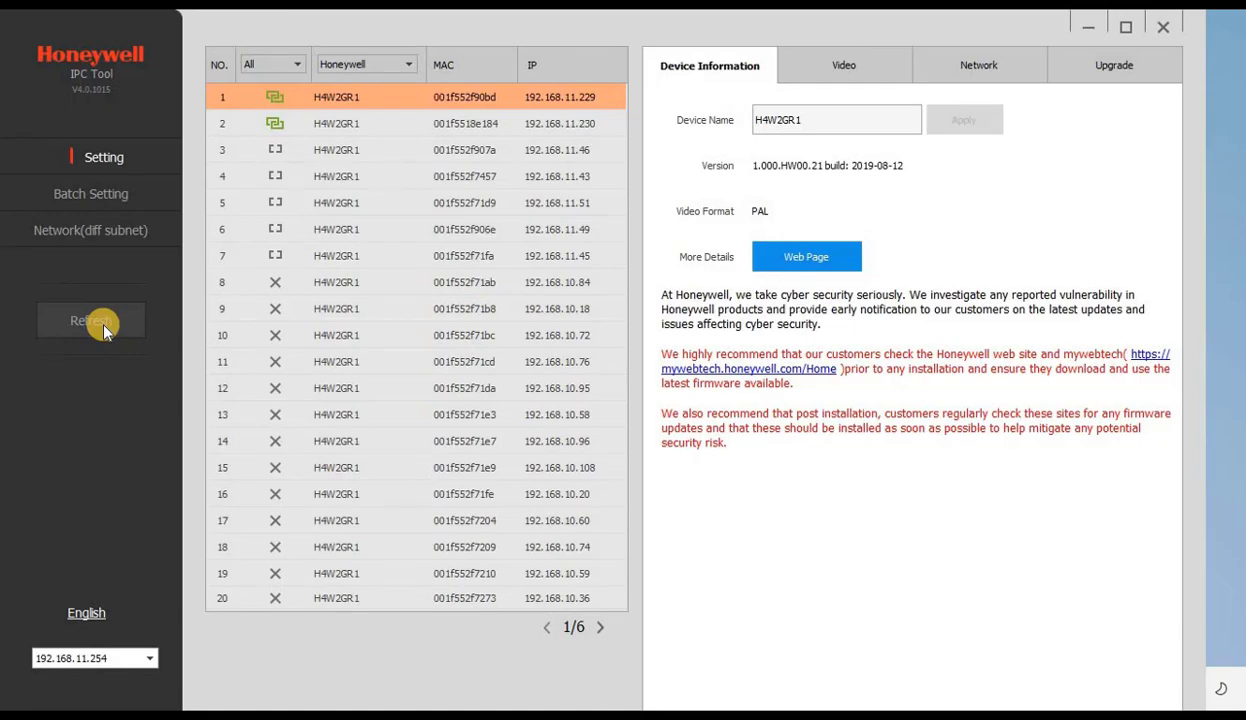
left_click(91, 320)
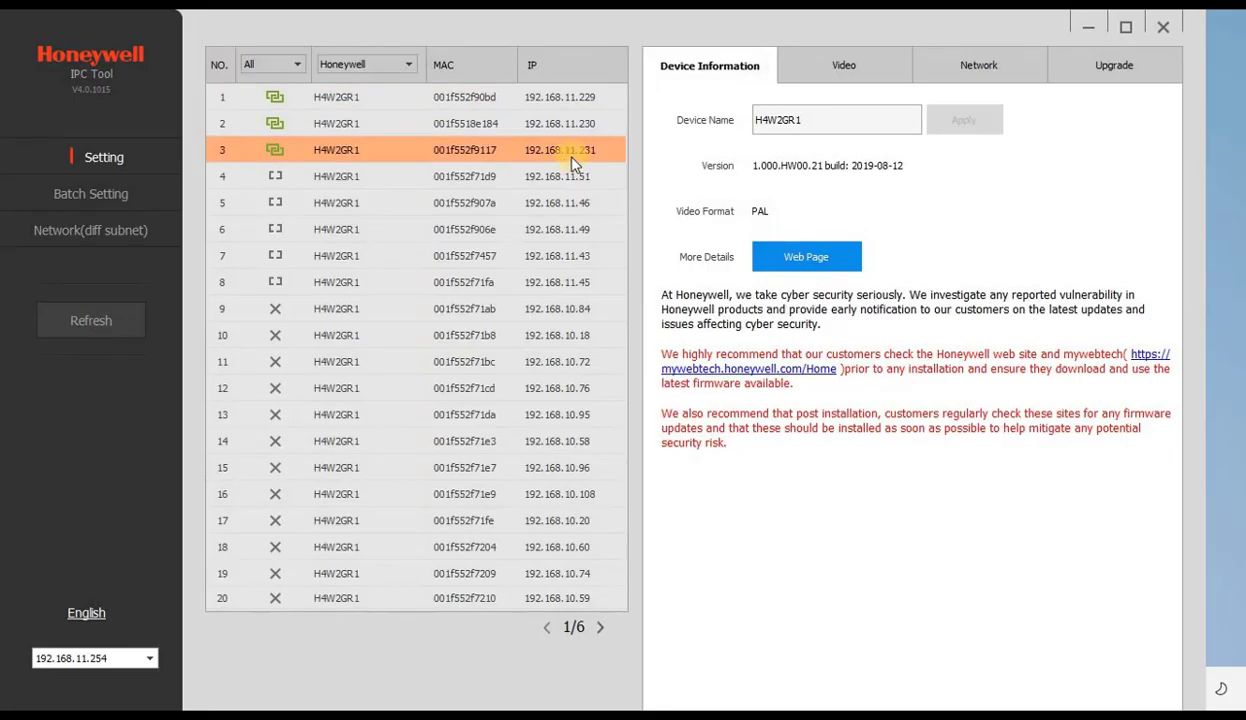